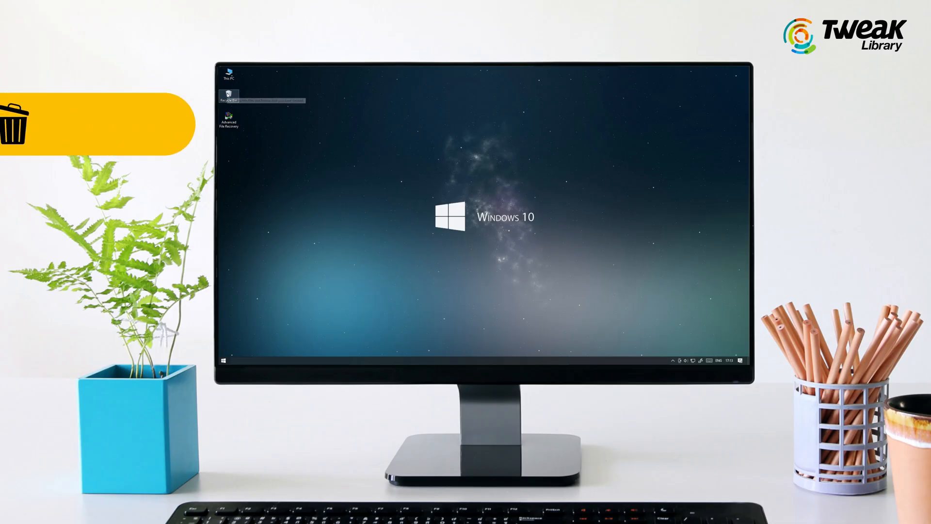
- Restore the 'my picture' image from the Recycle Bin to its original location
double_click(228, 97)
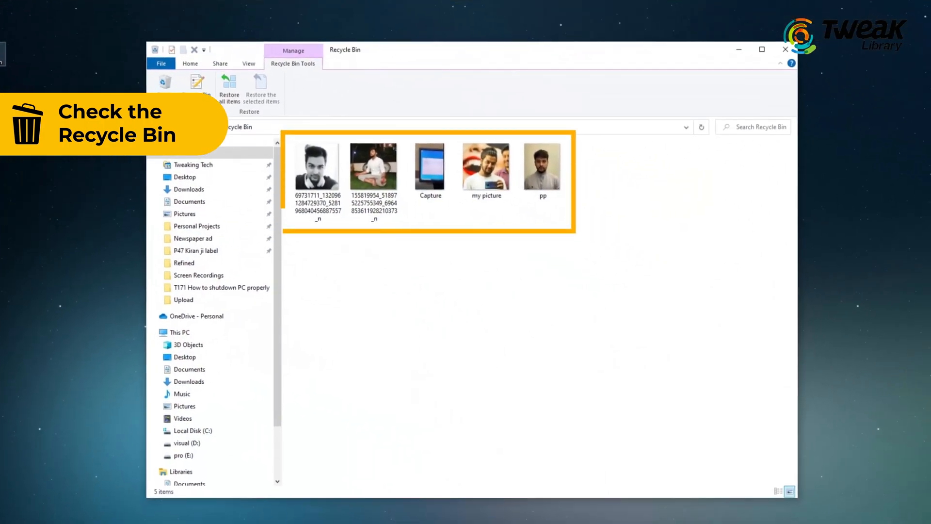
click(485, 166)
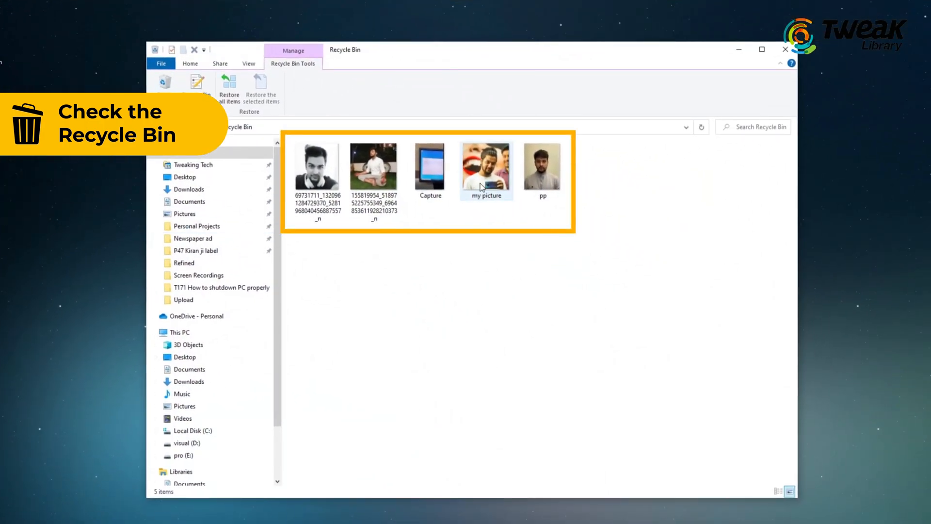
right_click(486, 165)
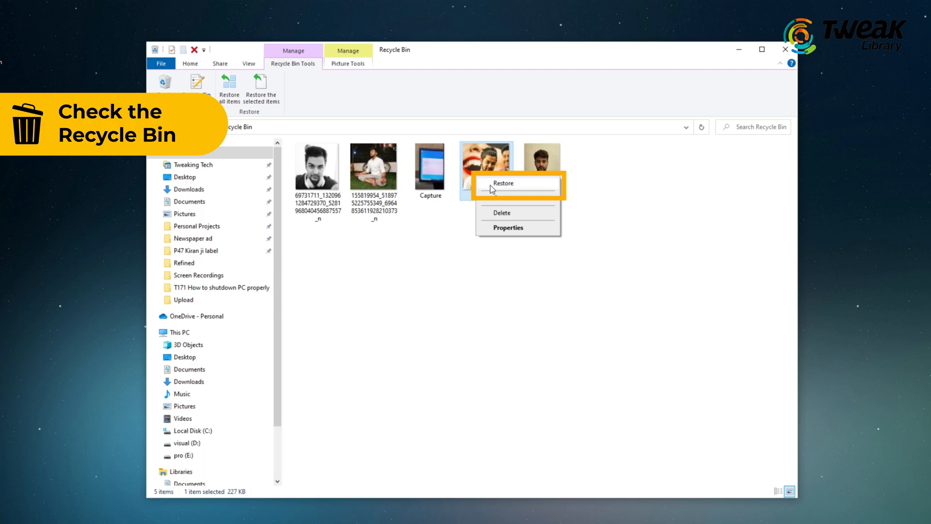
click(502, 183)
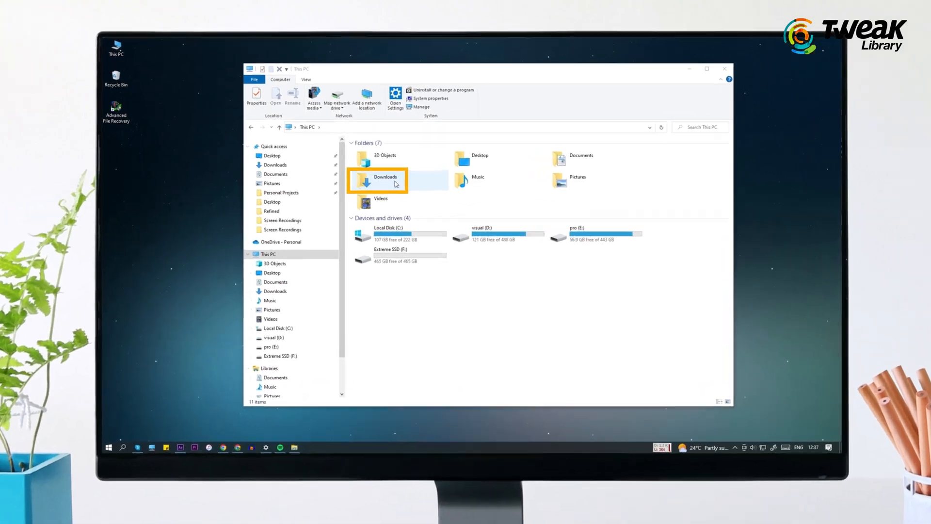
- View the File History of Downloads and go back to the version containing IMG_1997
double_click(384, 177)
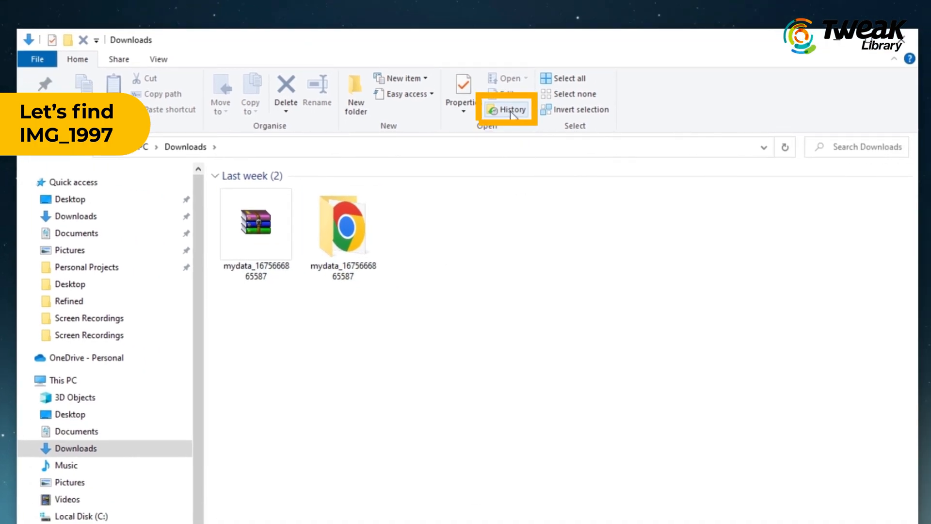
click(508, 109)
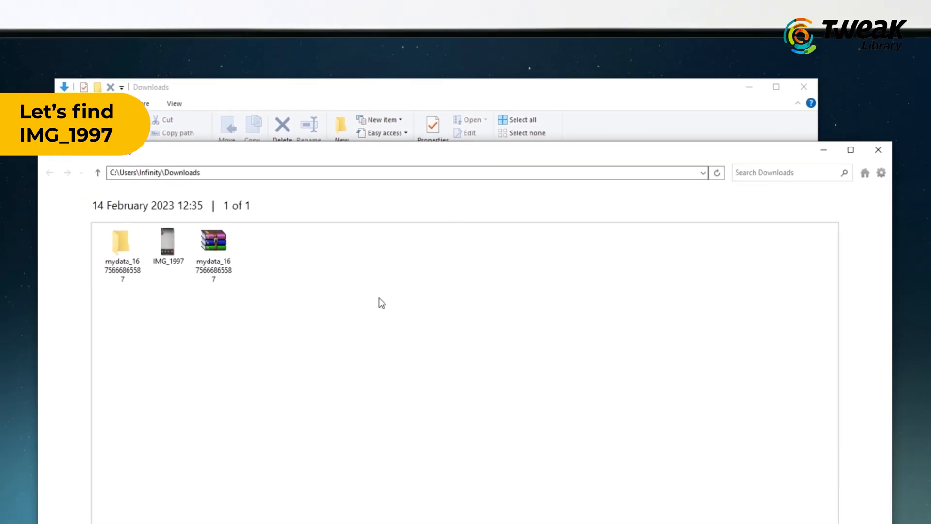
click(168, 224)
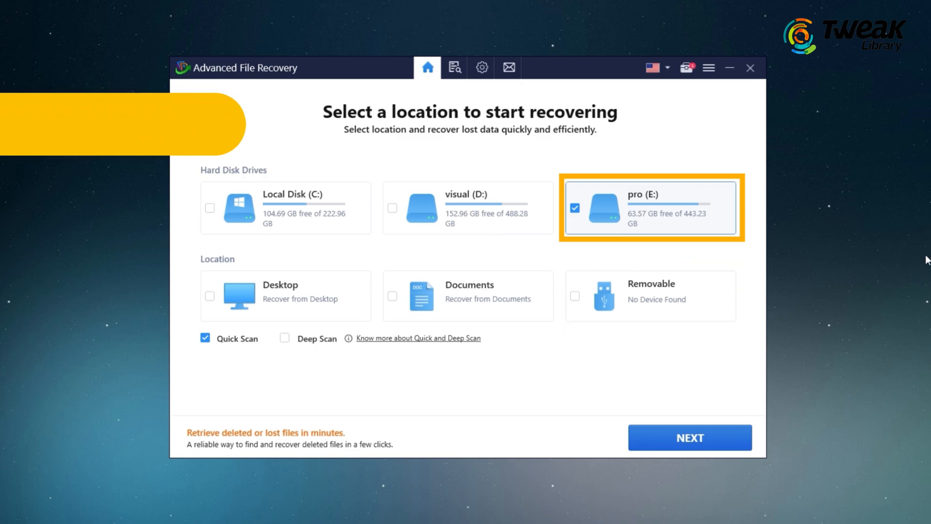
- Choose Deep Scan for pro (E:) and keep Scan All Data with every type checked
click(285, 338)
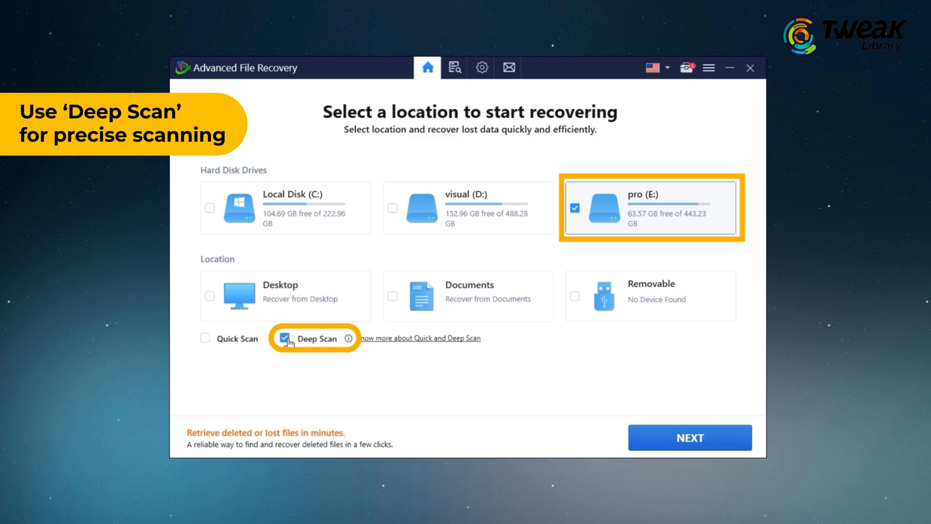
mouse_move(558, 422)
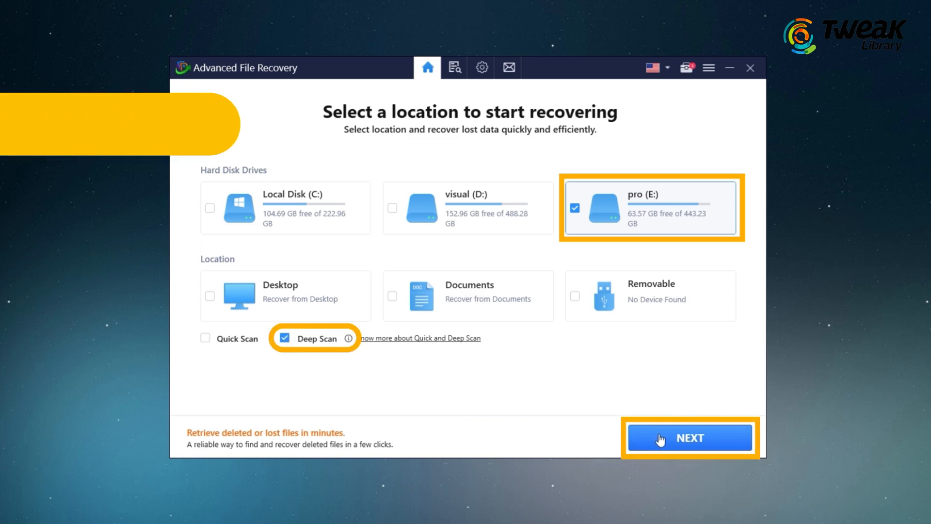
click(690, 437)
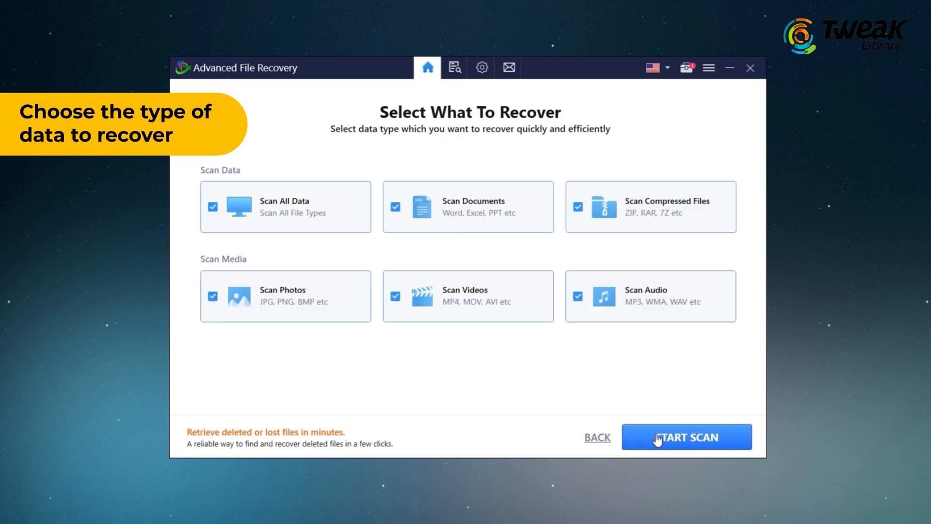
mouse_move(468, 206)
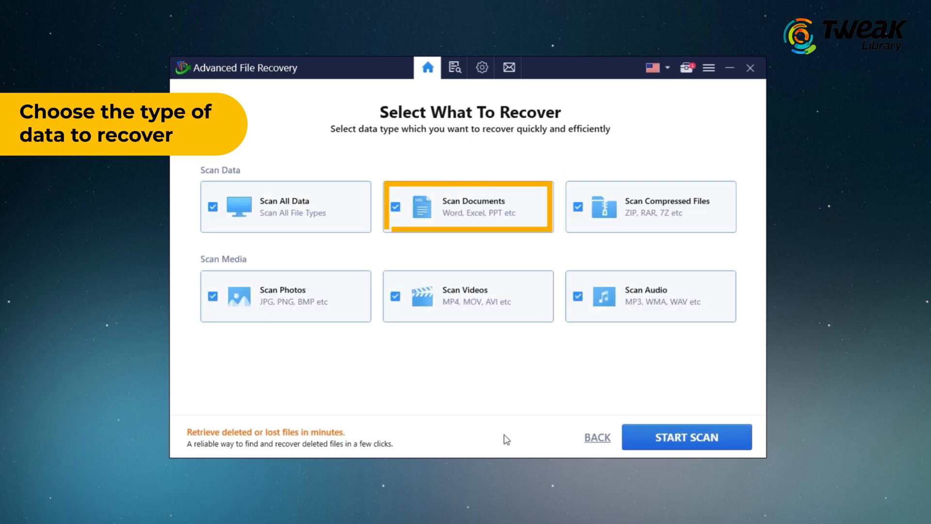
click(467, 296)
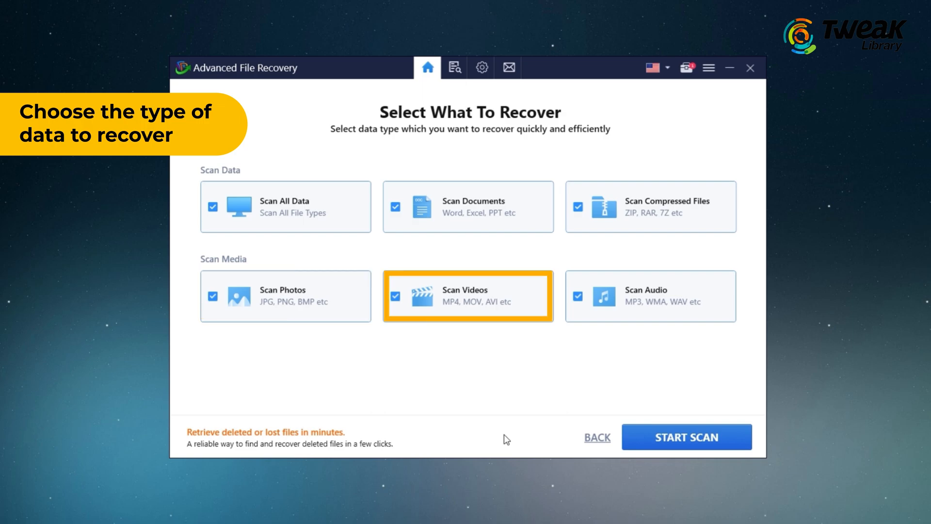
click(285, 206)
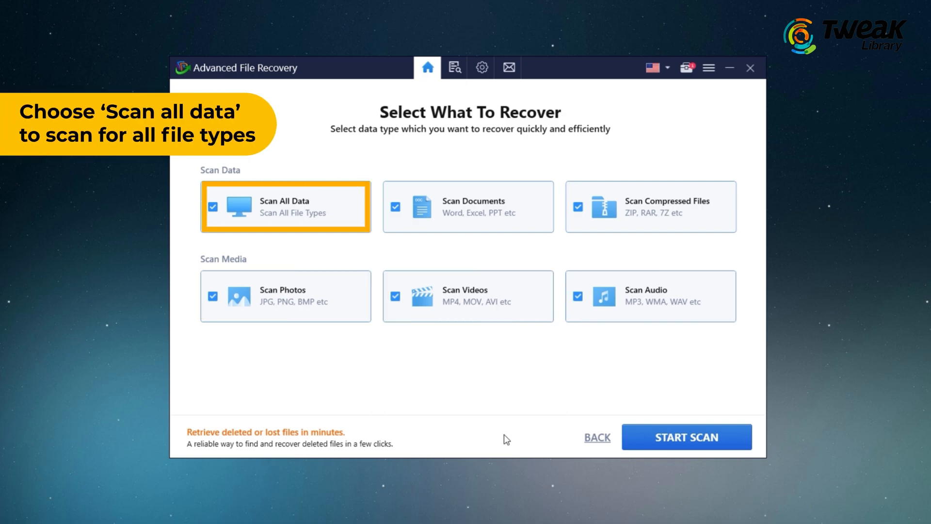
mouse_move(686, 437)
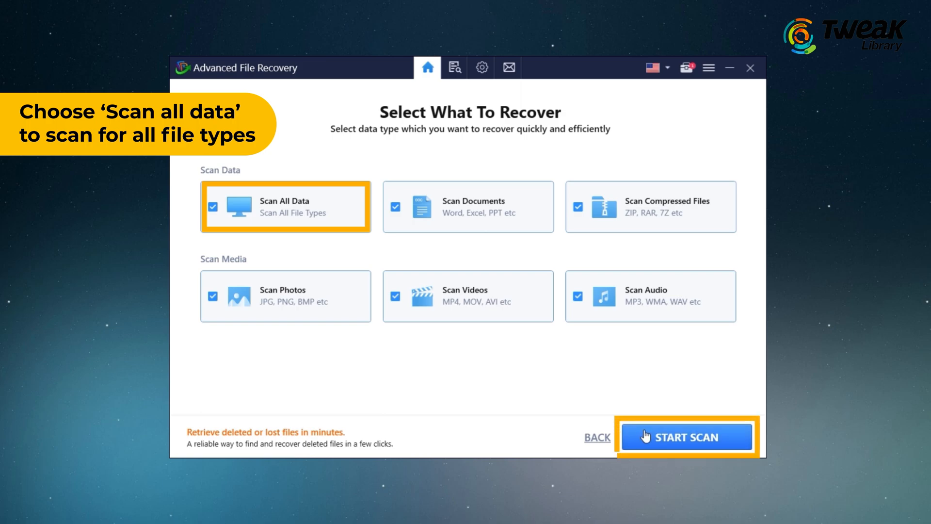
- Scan pro (E:) for deleted files, dismiss the tips and group results by file type
click(687, 437)
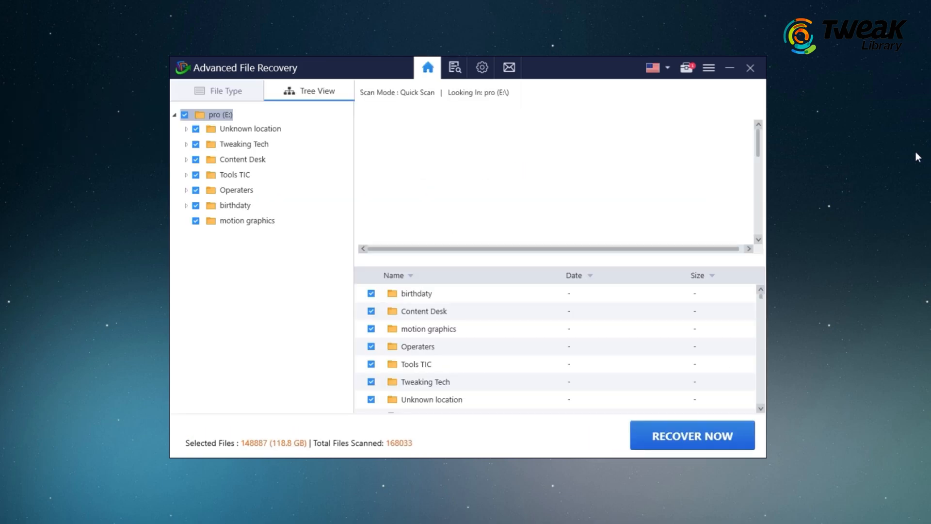
click(454, 67)
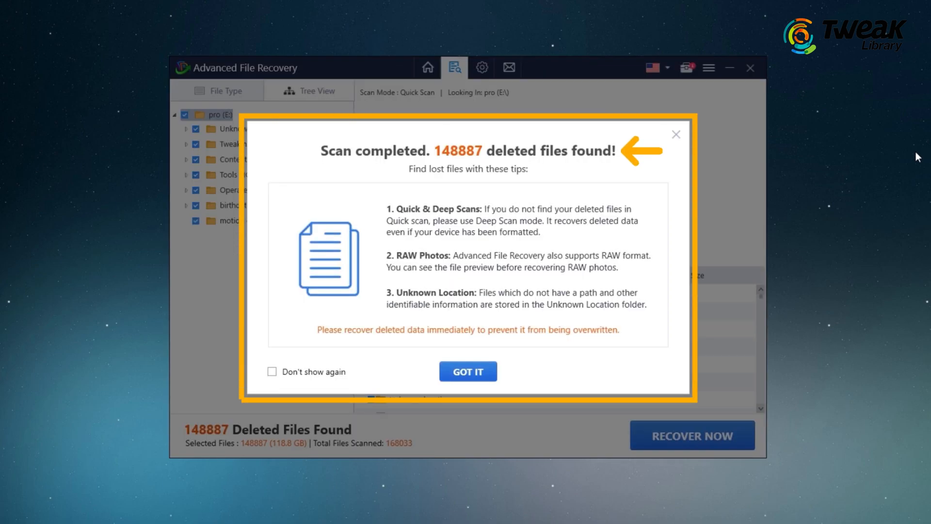
click(468, 371)
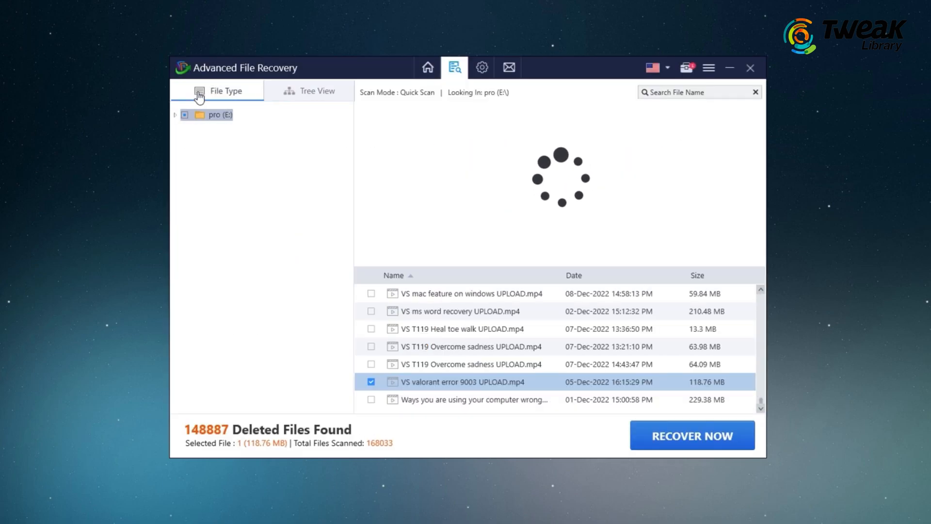
click(225, 90)
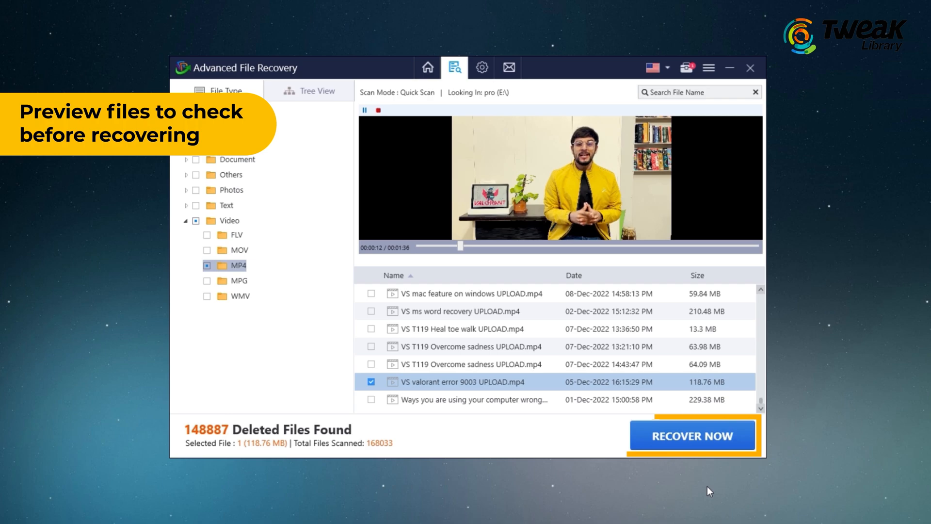
- Recover the checked valorant MP4, acknowledging the advice to save on another drive
click(691, 434)
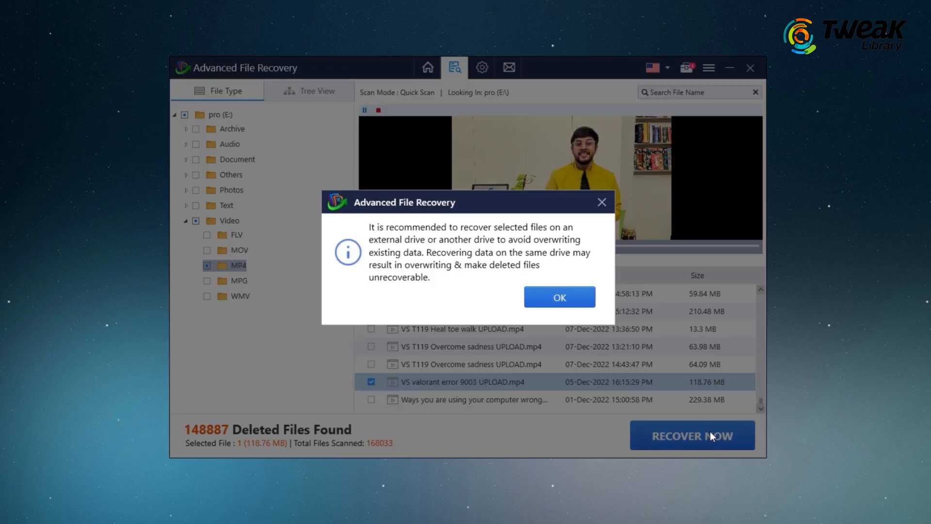
mouse_move(623, 308)
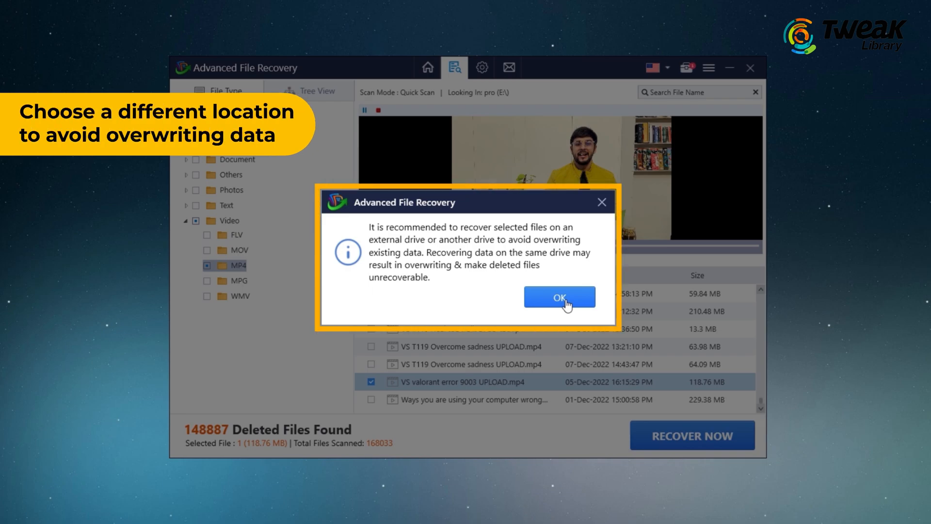
click(558, 296)
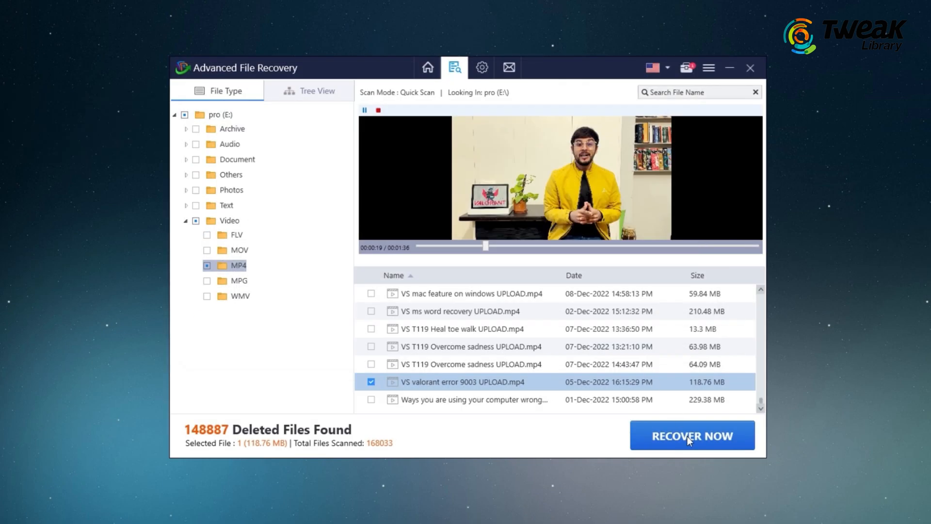
click(691, 435)
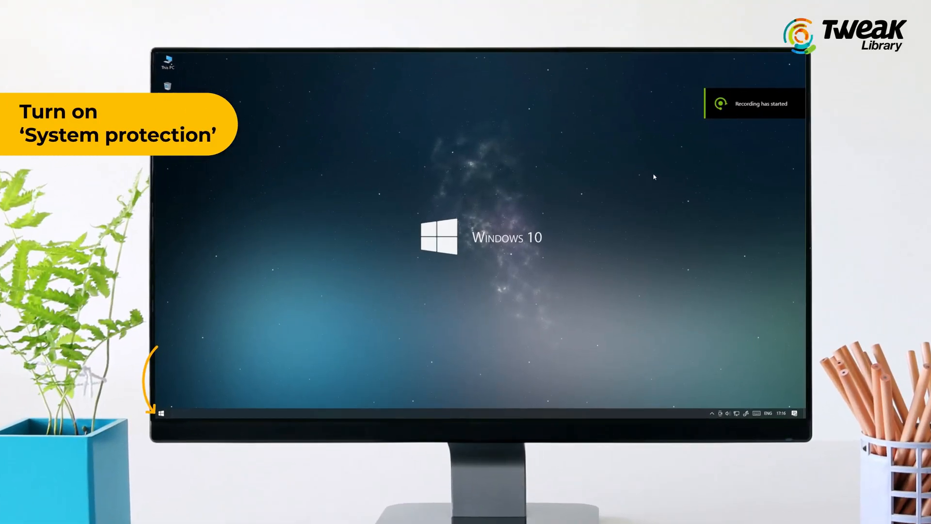
- Configure restore settings for visual (D:) and turn on system protection
click(158, 413)
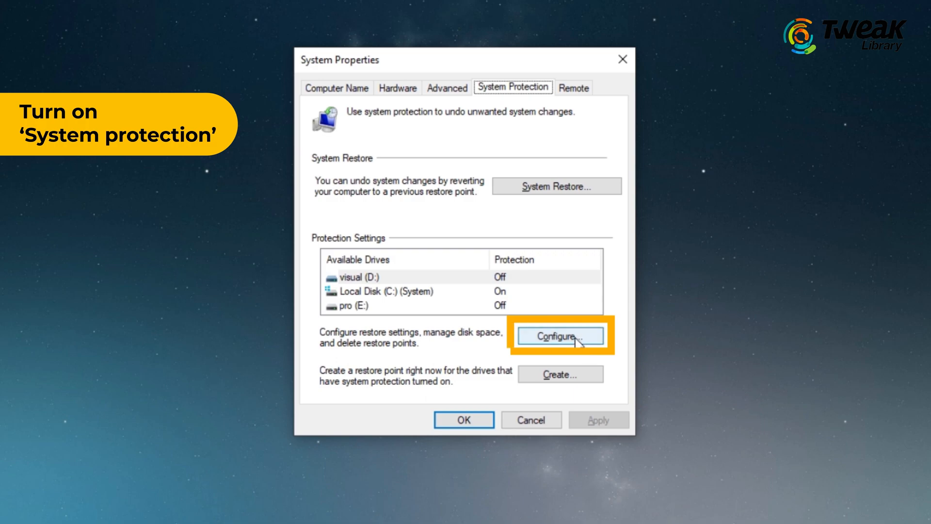
click(558, 336)
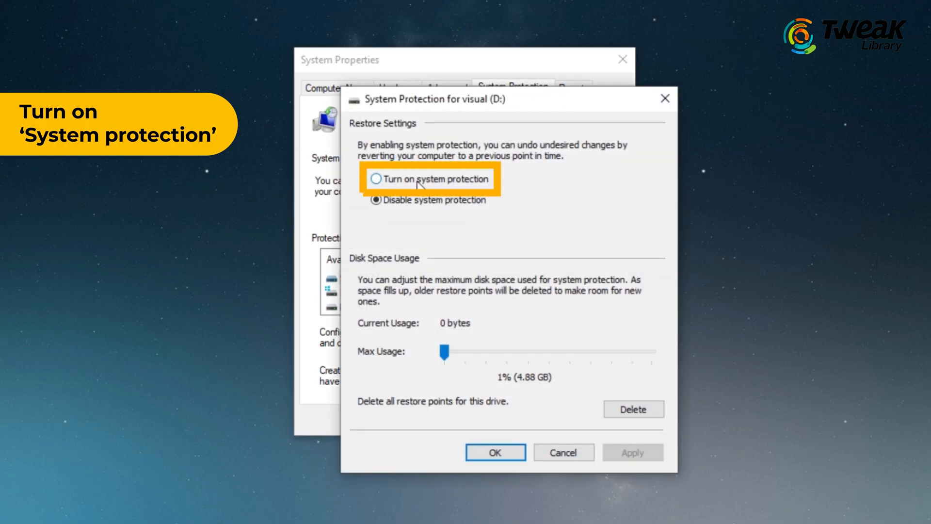
click(495, 452)
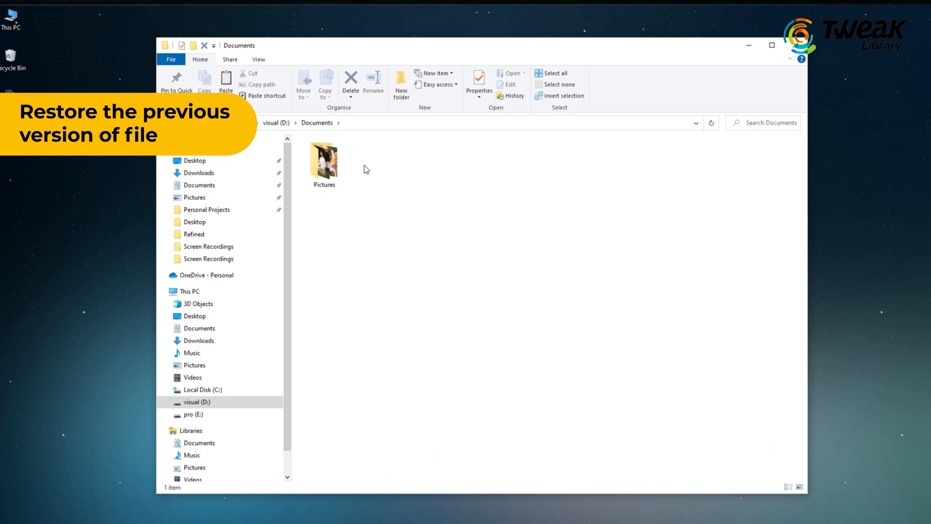
right_click(323, 161)
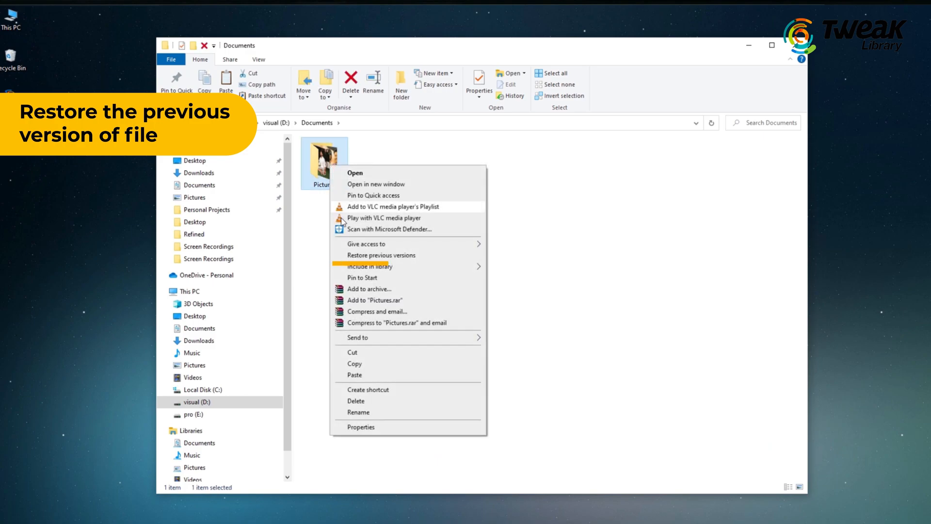
click(382, 254)
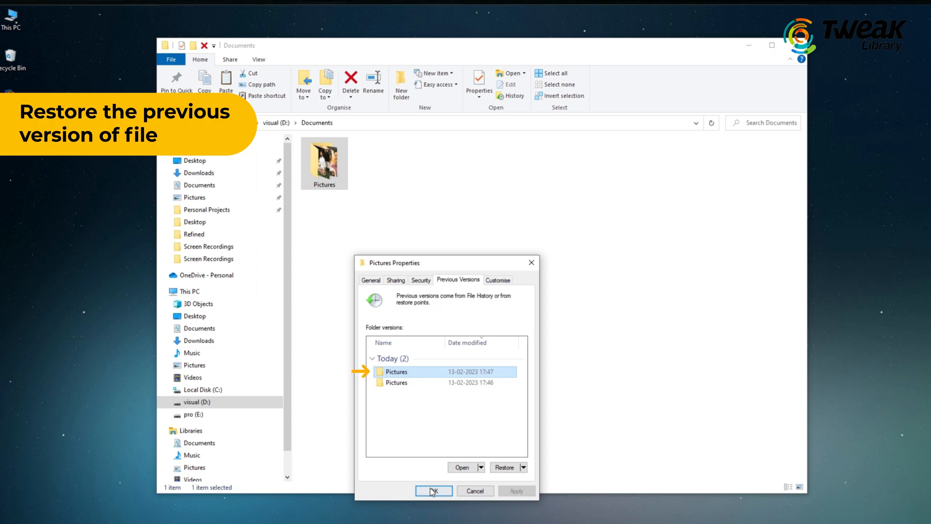
click(433, 490)
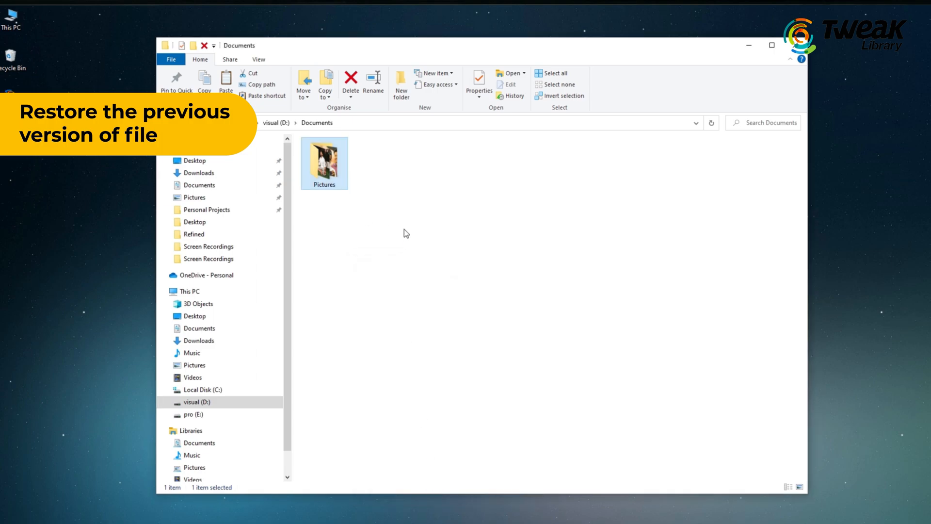